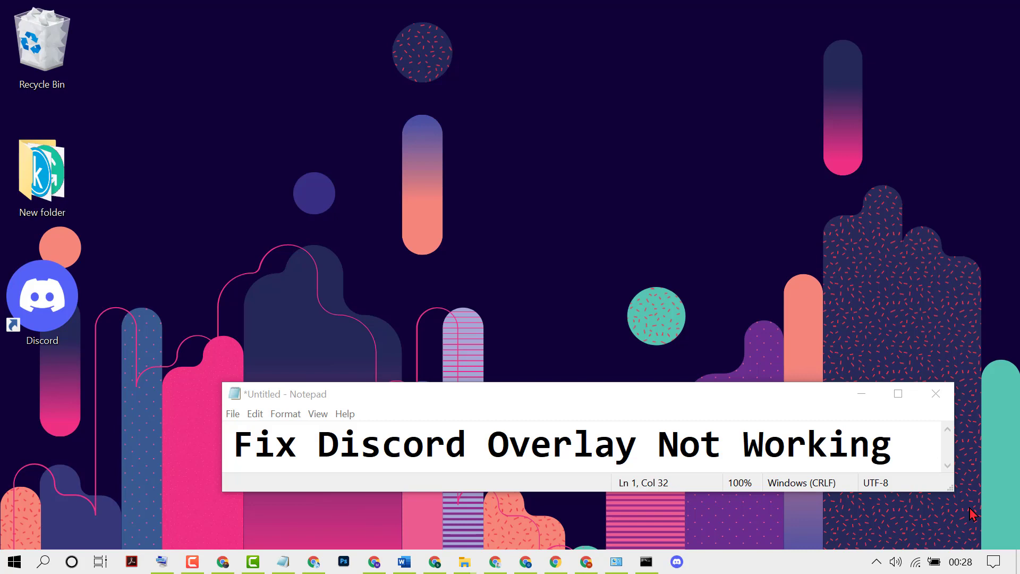
{"action": "mouse_move", "coordinate": [584, 320]}
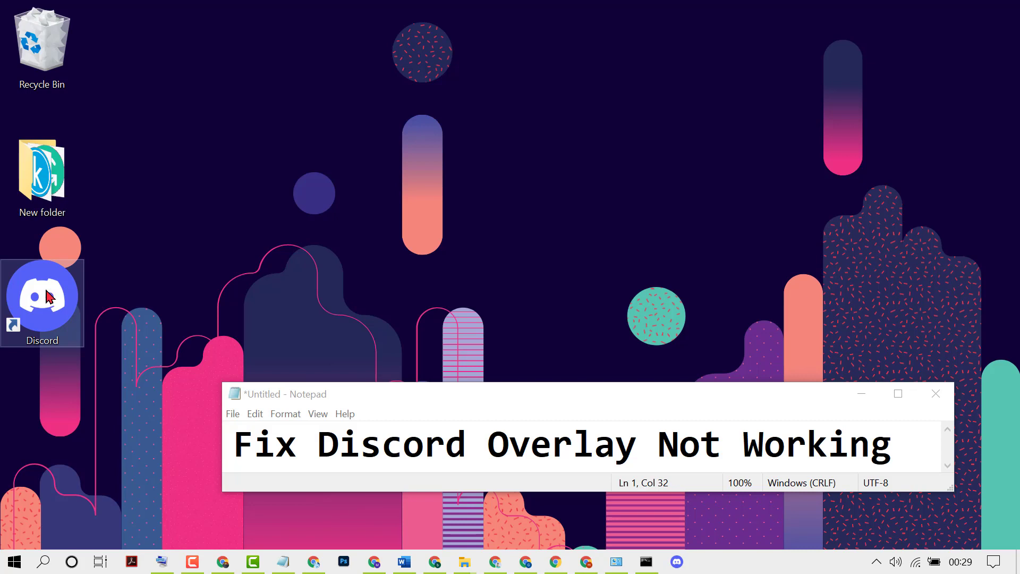
- Show the Properties window for the Discord desktop shortcut
{"action": "right_click", "coordinate": [41, 296]}
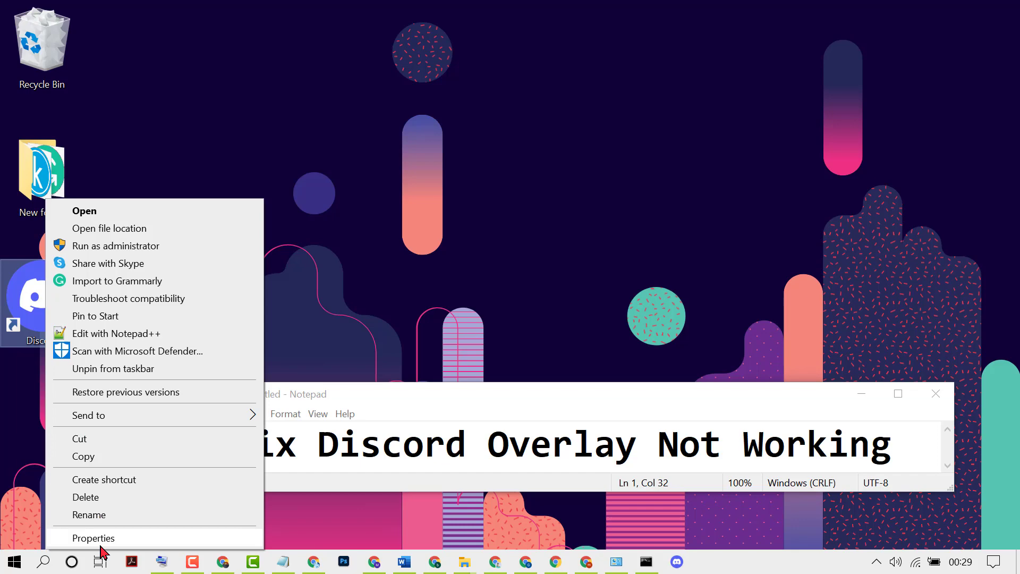
{"action": "left_click", "coordinate": [93, 538]}
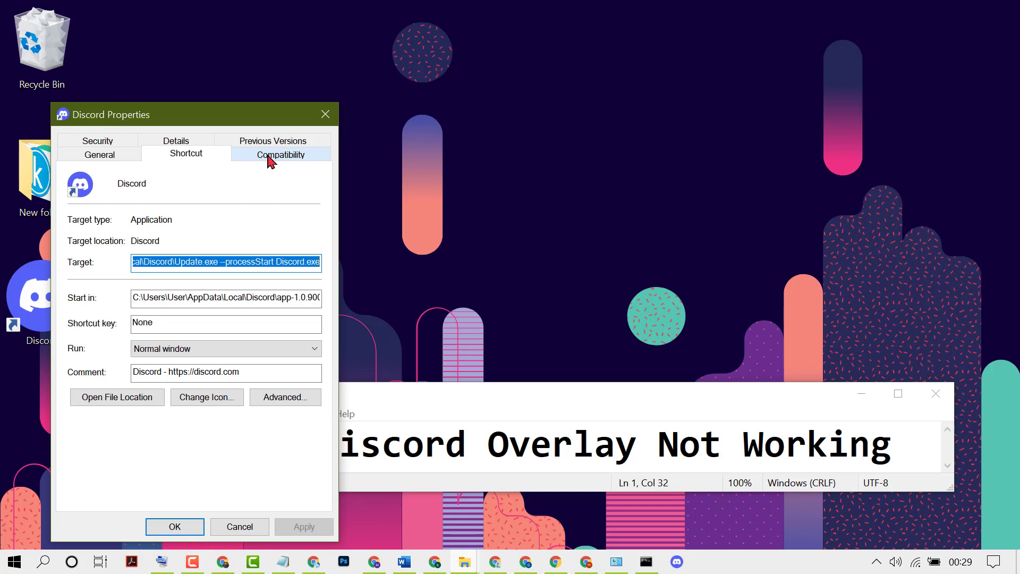
- Enable 'Run this program as an administrator' under Compatibility, confirm with OK, and bring up Run as administrator
{"action": "left_click", "coordinate": [280, 153]}
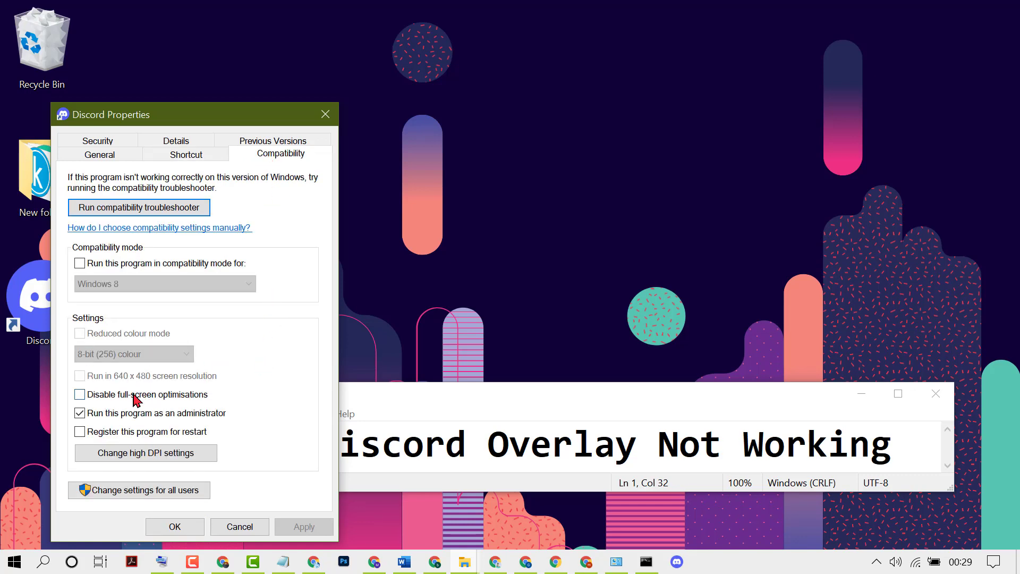
{"action": "mouse_move", "coordinate": [108, 426]}
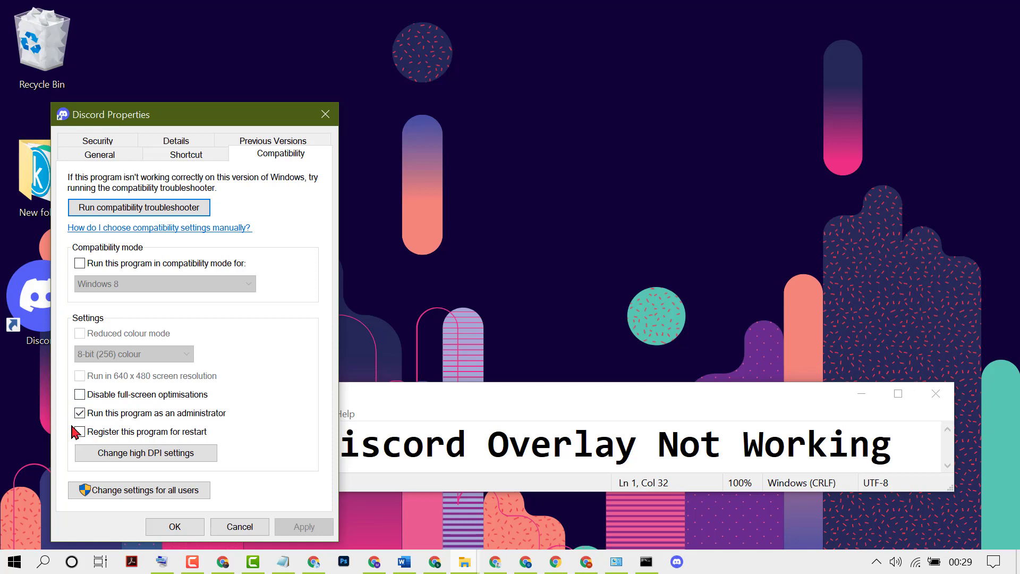
{"action": "left_click", "coordinate": [79, 413]}
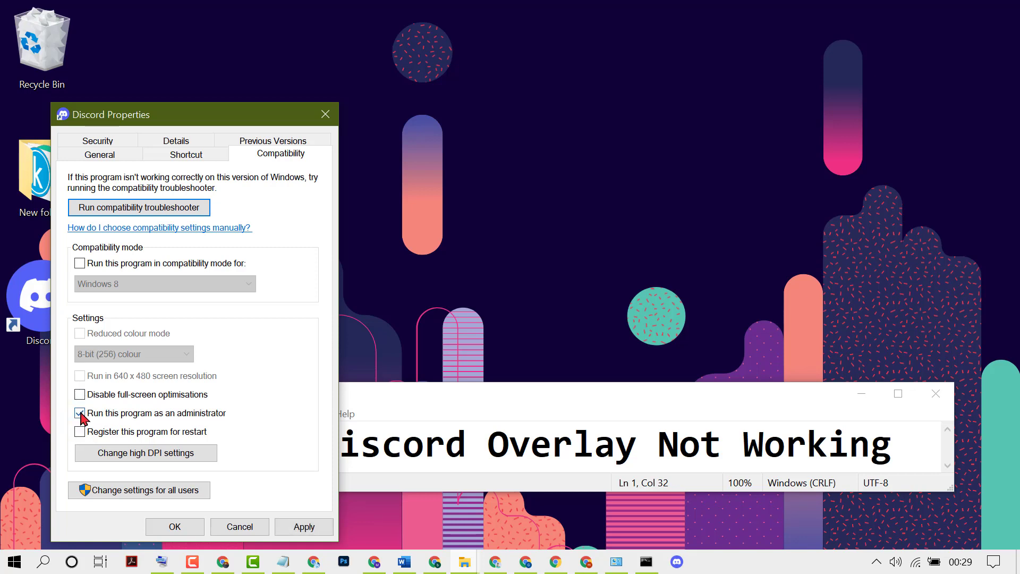
{"action": "left_click", "coordinate": [80, 412]}
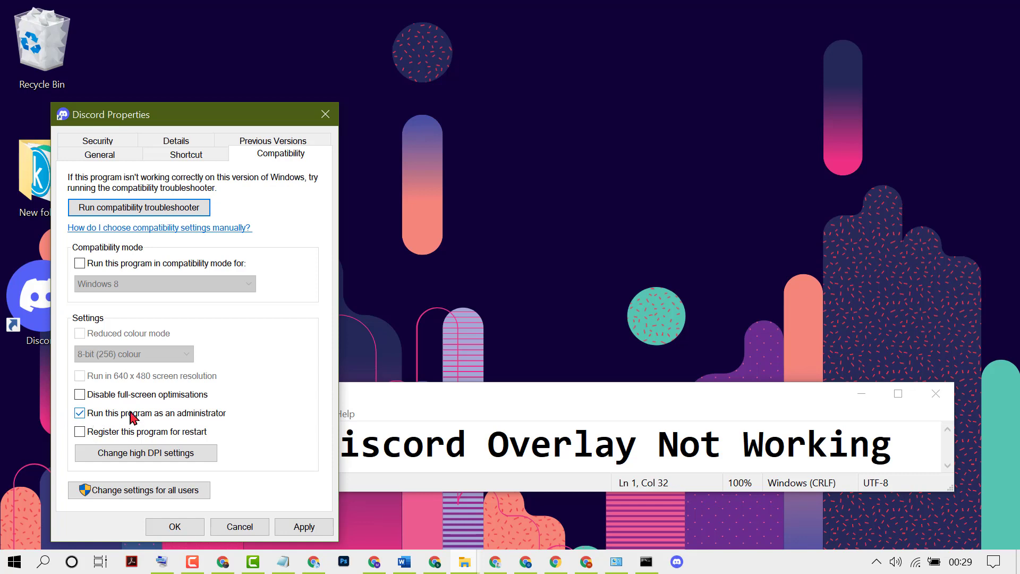
{"action": "mouse_move", "coordinate": [312, 457]}
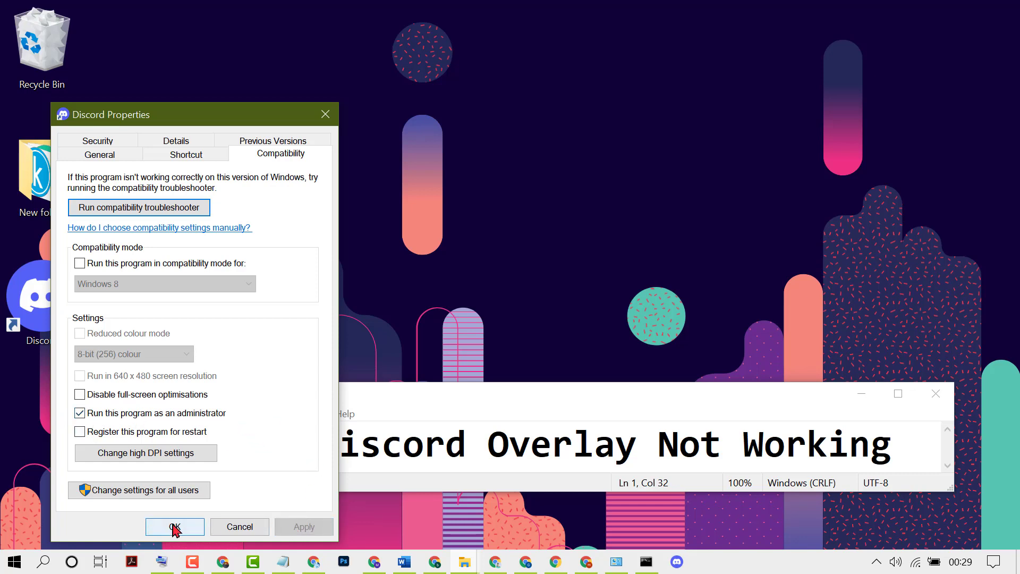
{"action": "left_click", "coordinate": [174, 526]}
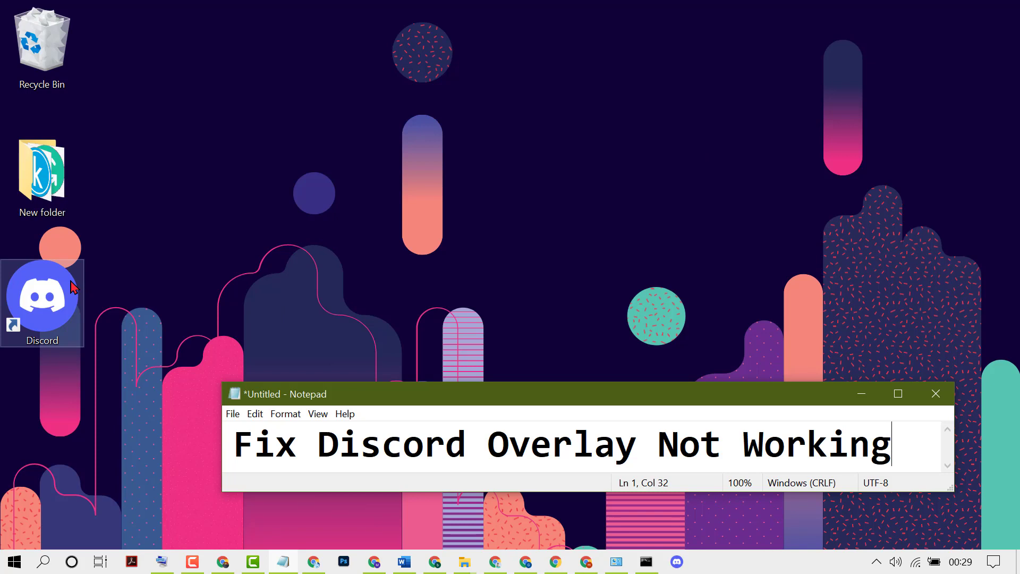
{"action": "right_click", "coordinate": [41, 294]}
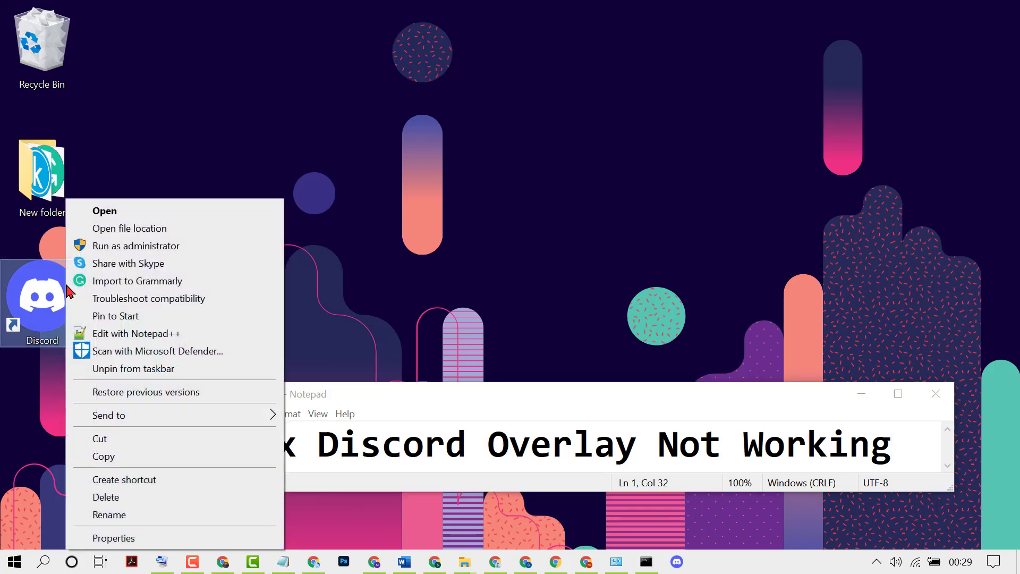
{"action": "mouse_move", "coordinate": [204, 255]}
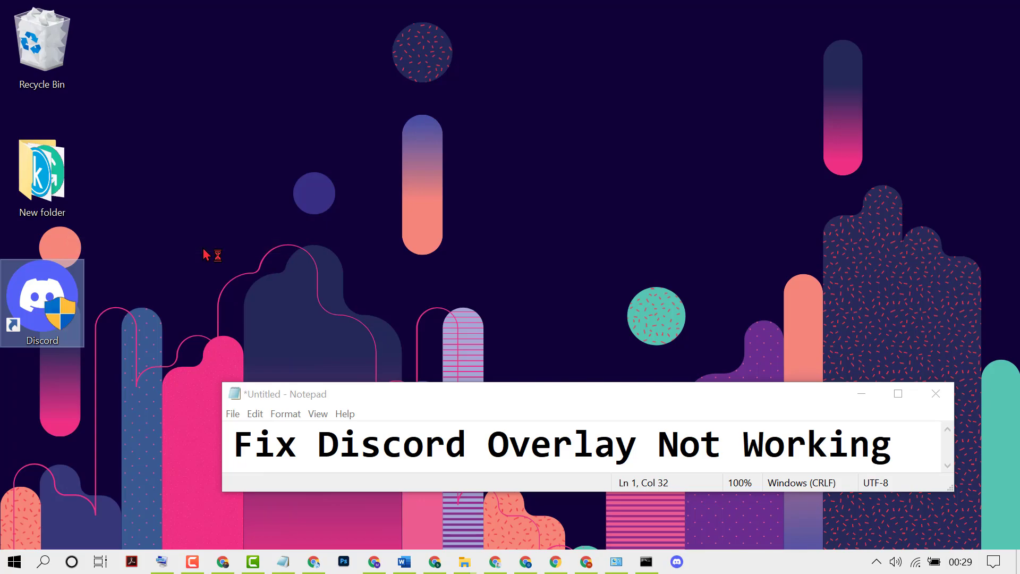
- Launch Discord as administrator and reach User Settings at the app settings categories
{"action": "left_click", "coordinate": [676, 560]}
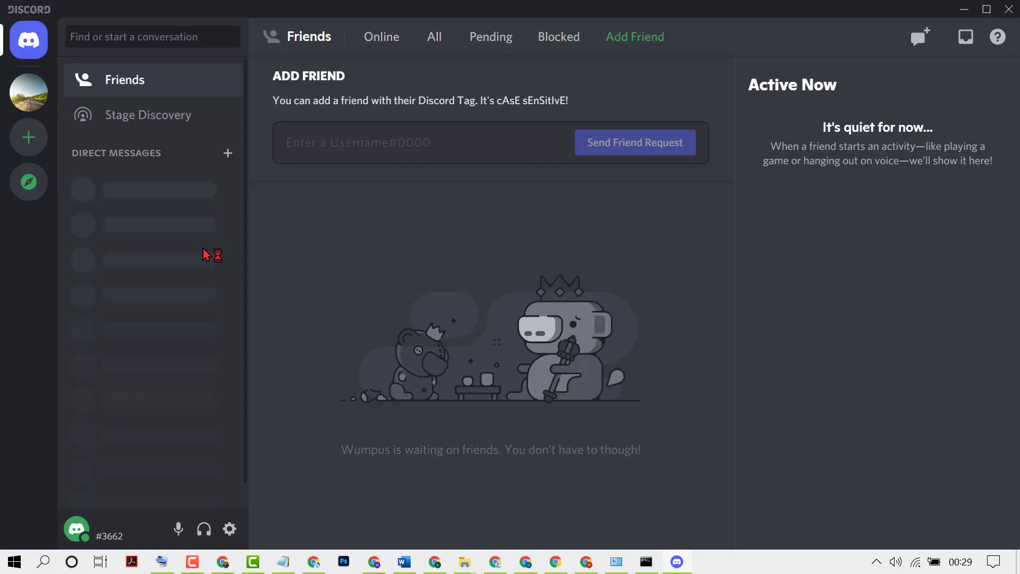
{"action": "mouse_move", "coordinate": [190, 373]}
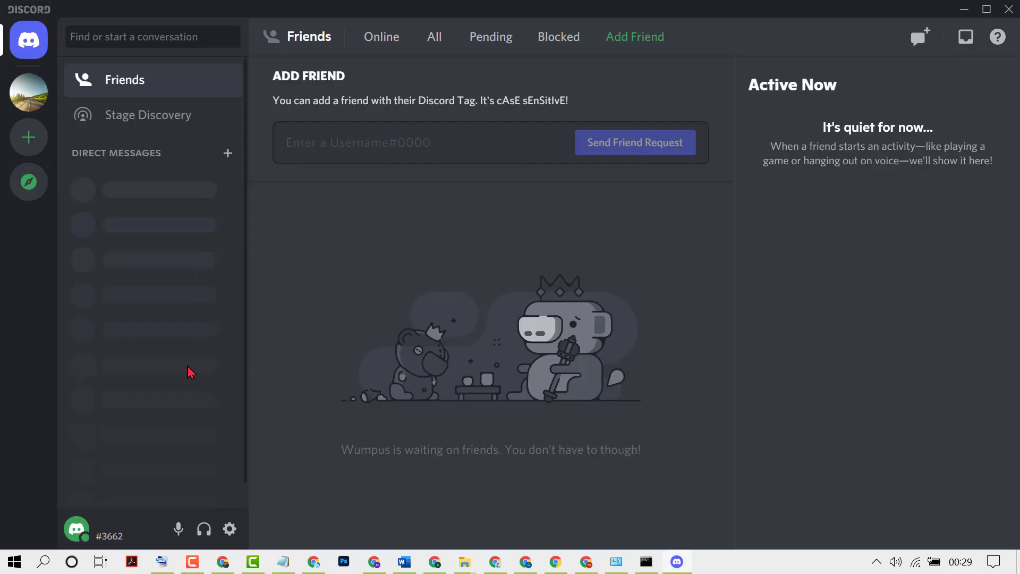
{"action": "mouse_move", "coordinate": [229, 528]}
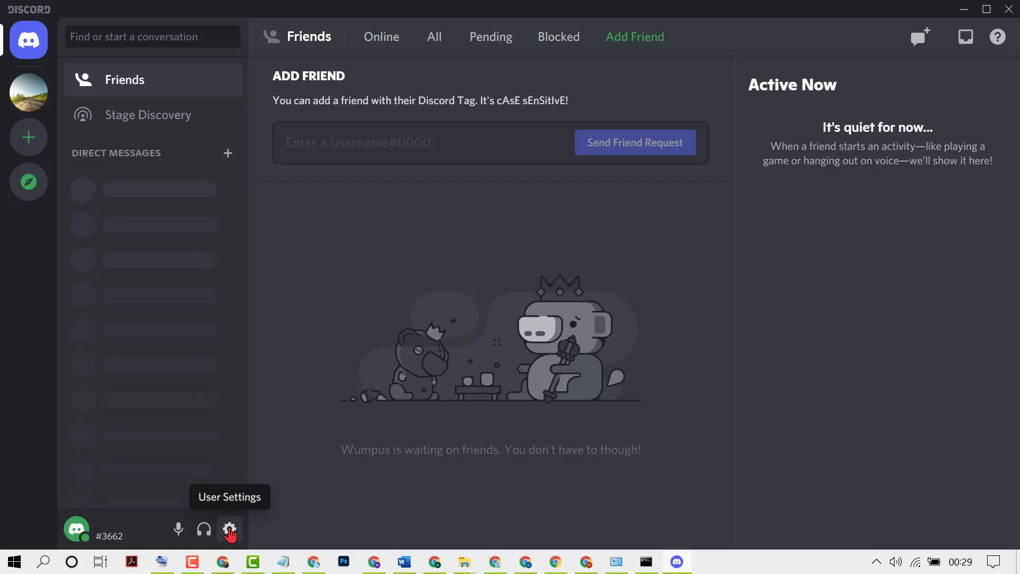
{"action": "left_click", "coordinate": [229, 528]}
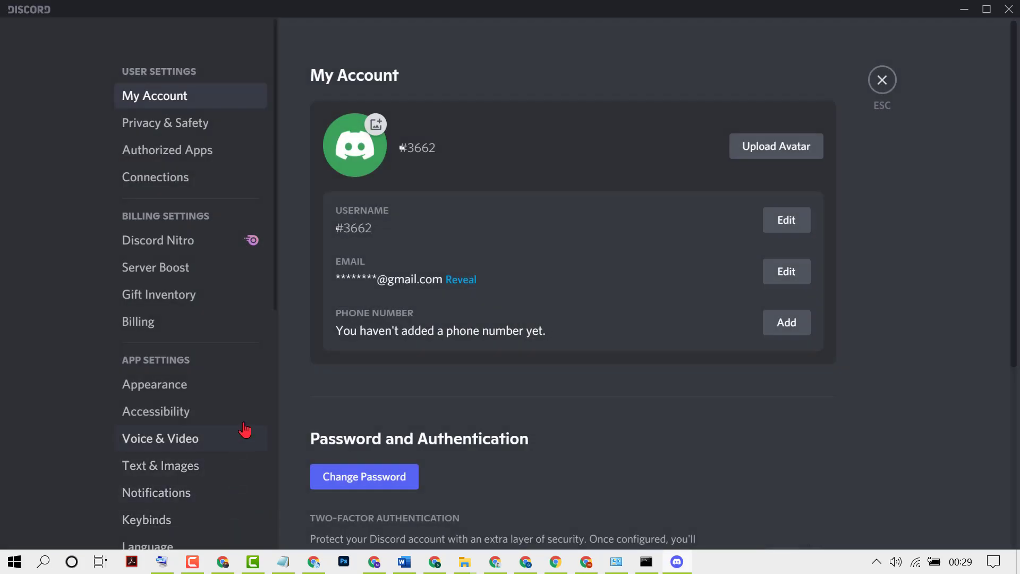
{"action": "scroll", "scroll_direction": "down", "scroll_amount": 3}
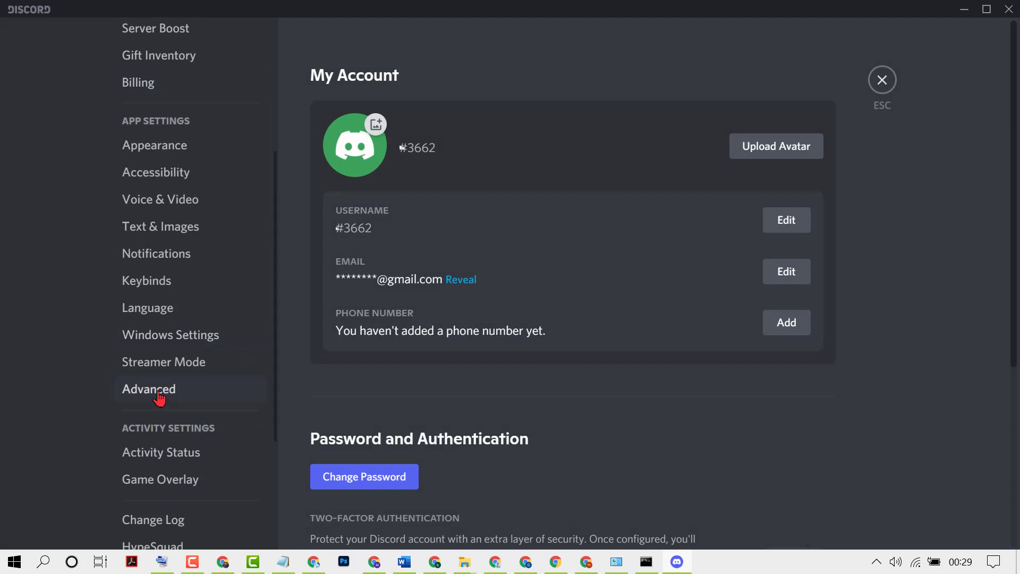
- Confirm Developer Mode and Hardware Acceleration are on under Advanced, then return to the desktop
{"action": "left_click", "coordinate": [149, 389]}
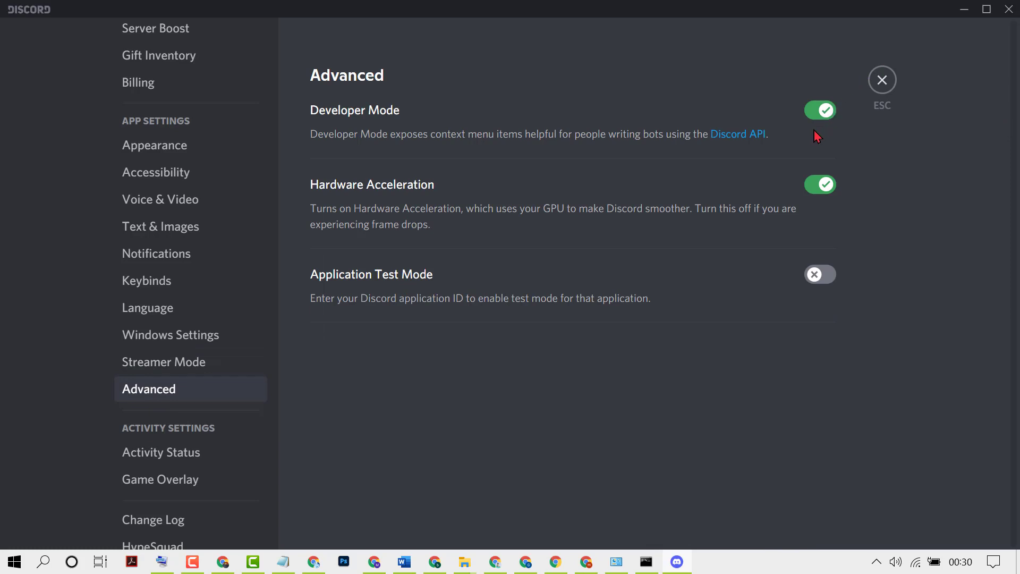
{"action": "mouse_move", "coordinate": [360, 121]}
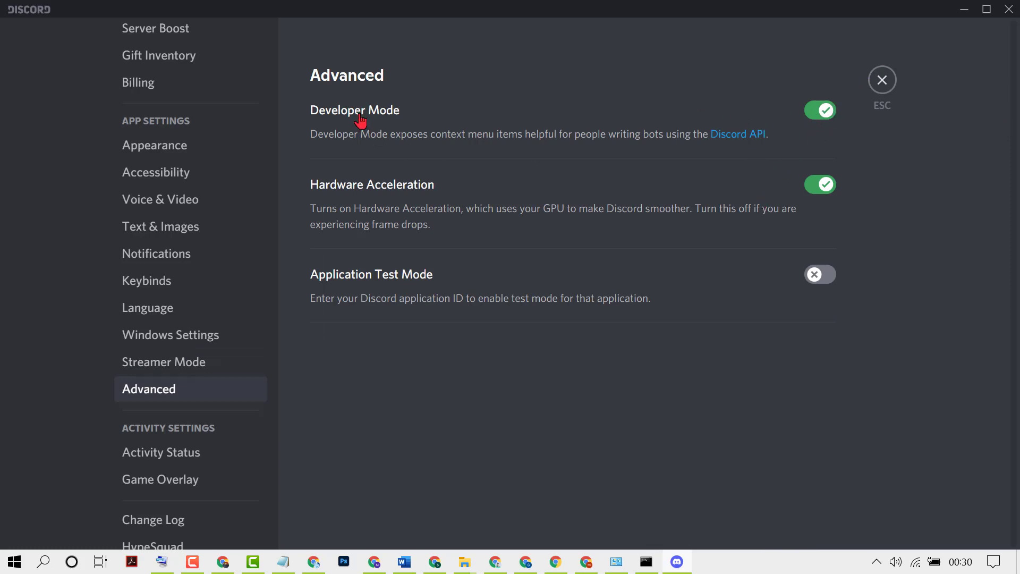
{"action": "mouse_move", "coordinate": [343, 205]}
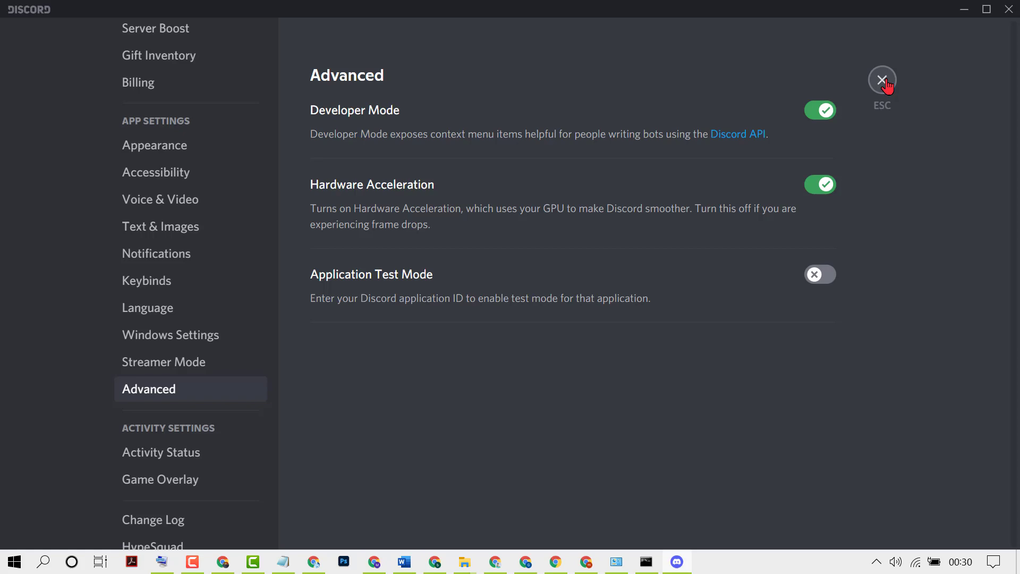
{"action": "left_click", "coordinate": [882, 81]}
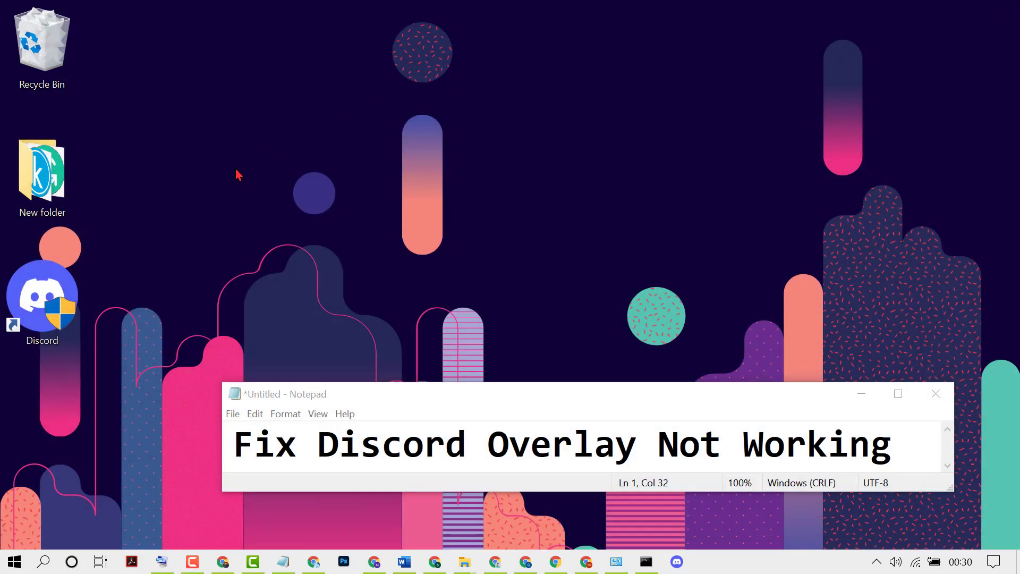
- Reopen Discord from its desktop shortcut to the Friends home screen
{"action": "left_click", "coordinate": [41, 303]}
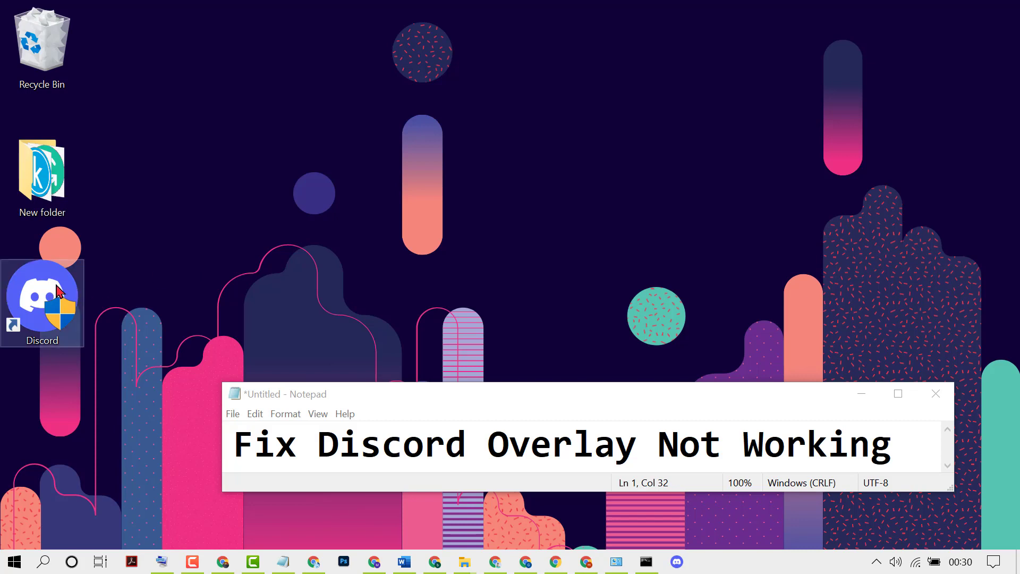
{"action": "right_click", "coordinate": [42, 302]}
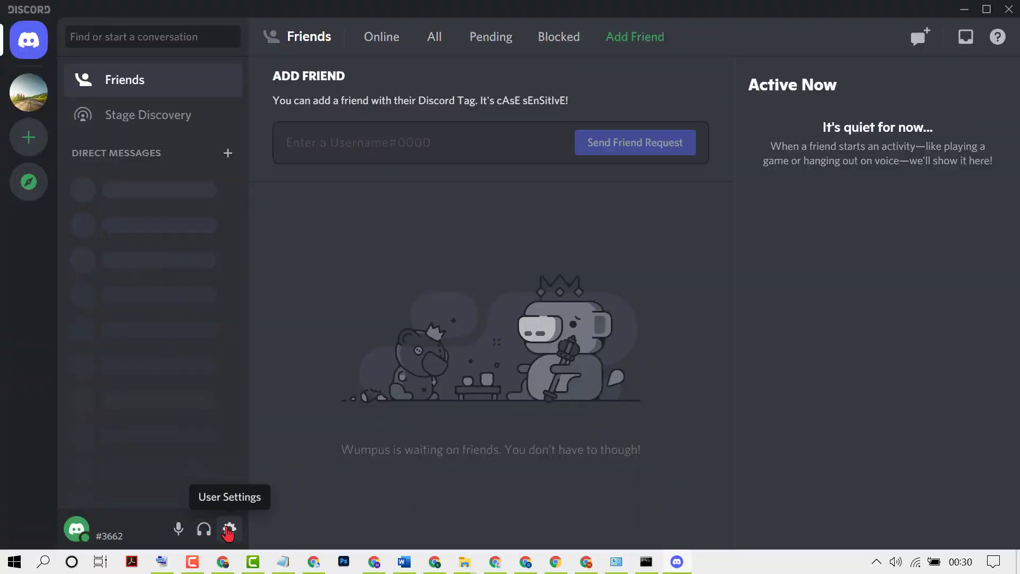
- Reach Game Overlay in User Settings with 'Enable in-game overlay' on
{"action": "left_click", "coordinate": [228, 529]}
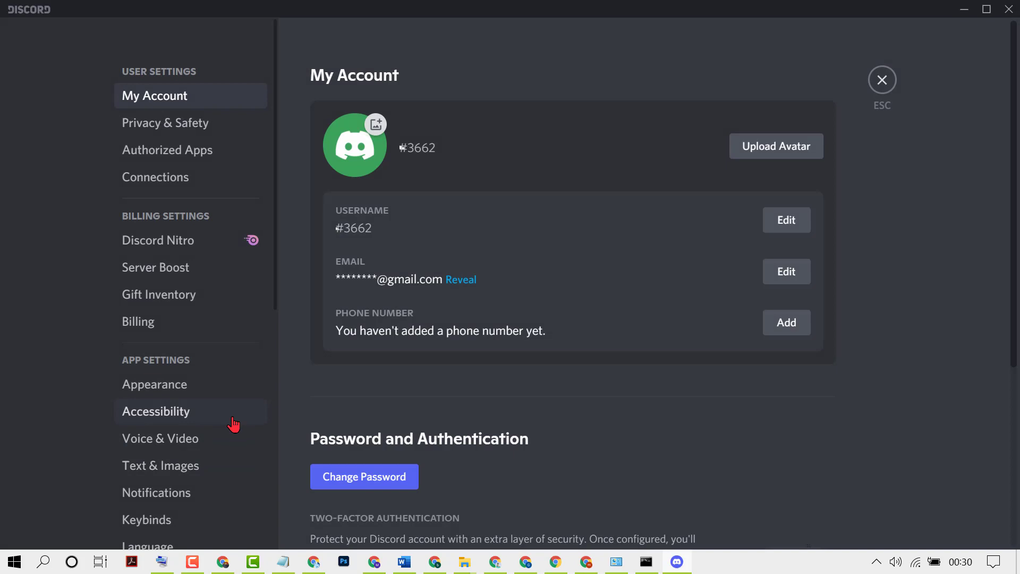
{"action": "scroll", "scroll_direction": "down", "scroll_amount": 3}
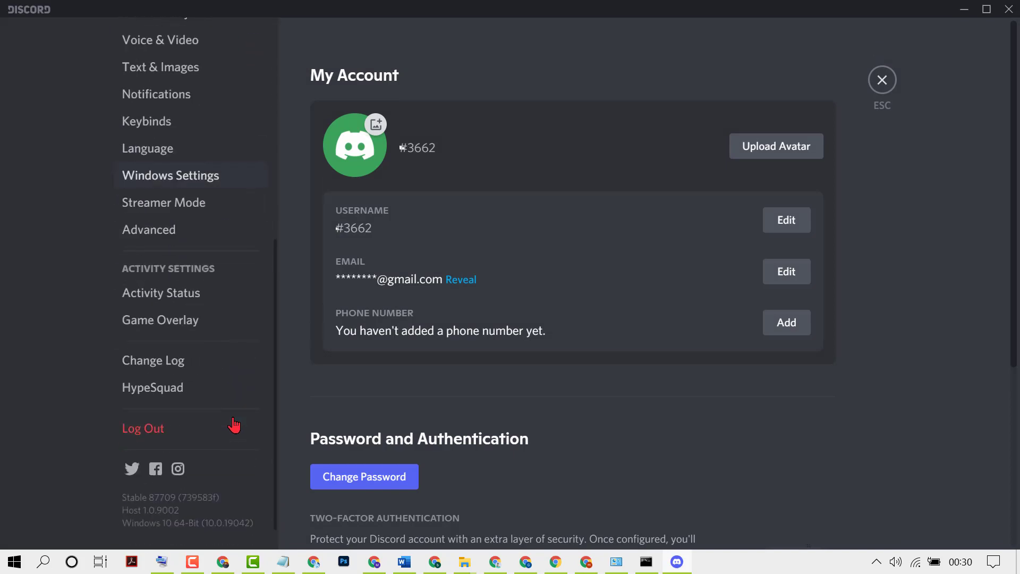
{"action": "mouse_move", "coordinate": [161, 319]}
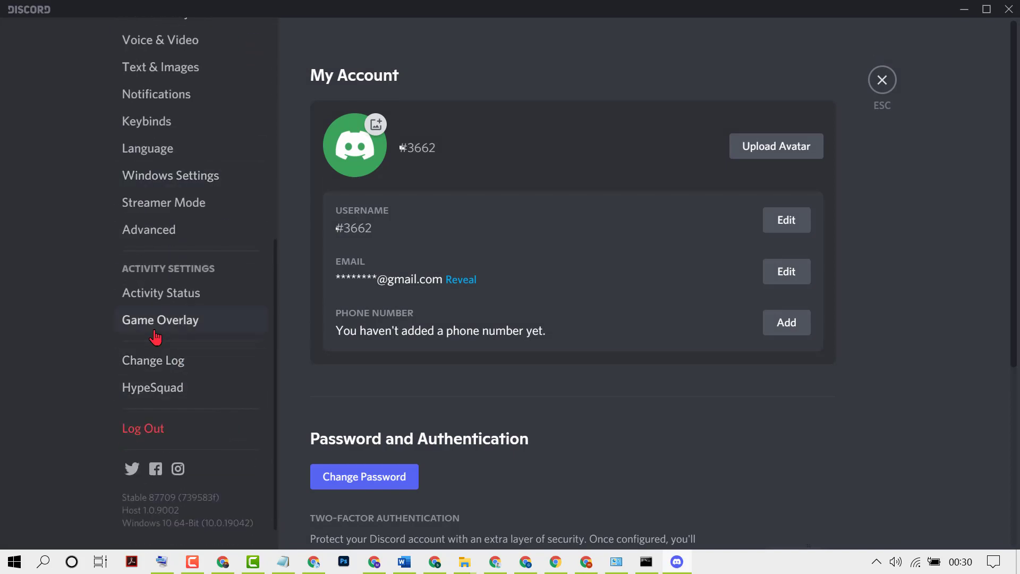
{"action": "left_click", "coordinate": [160, 320]}
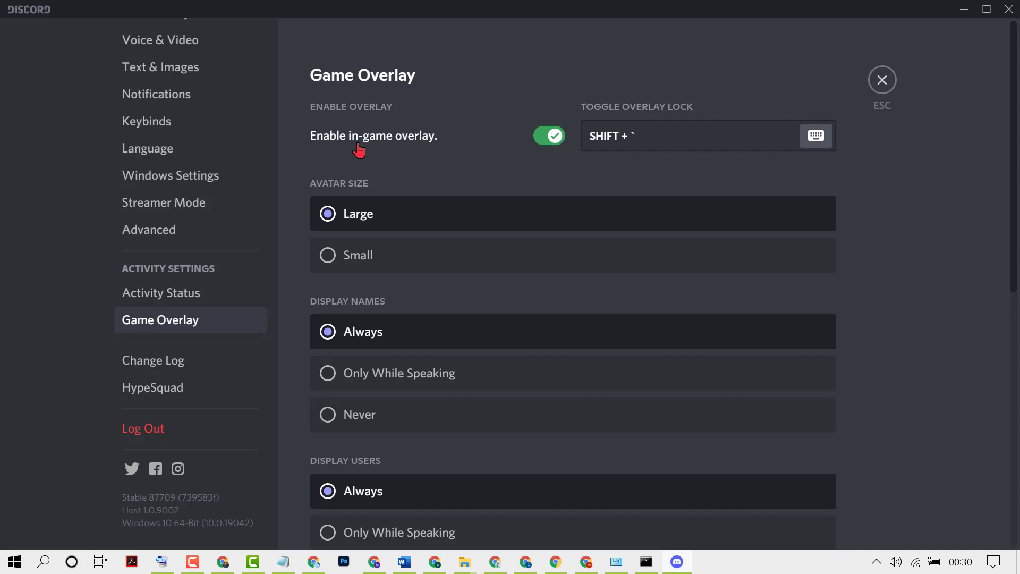
{"action": "mouse_move", "coordinate": [408, 149]}
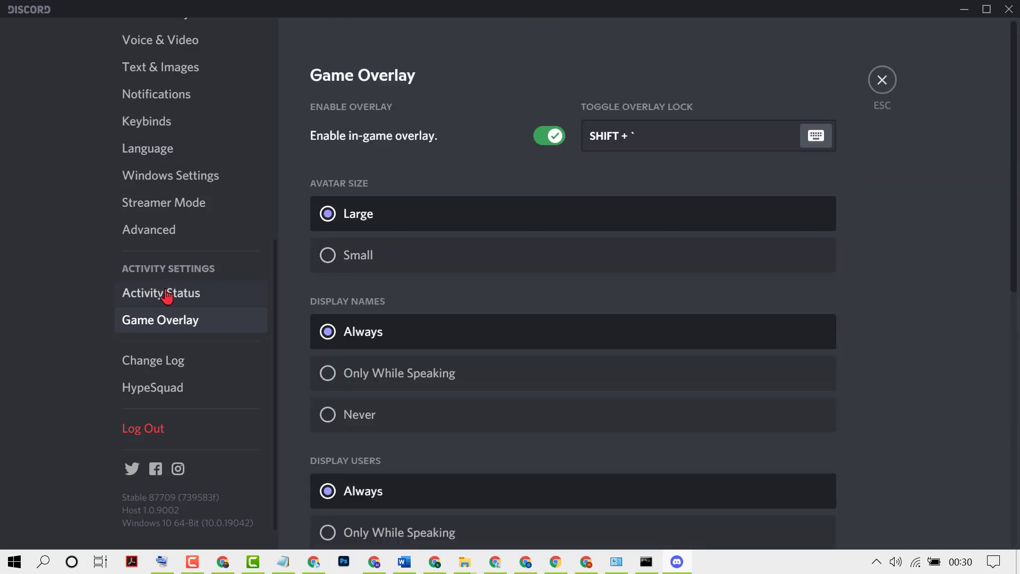
- Keep Activity Status display on, start adding an undetected game via 'Add it!', then return to the desktop
{"action": "left_click", "coordinate": [160, 293]}
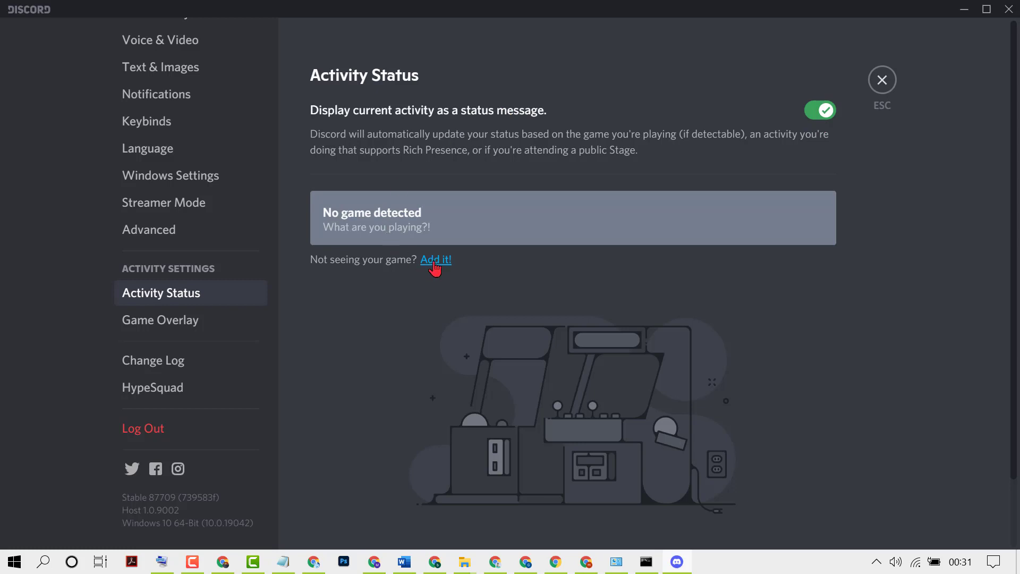
{"action": "left_click", "coordinate": [436, 259]}
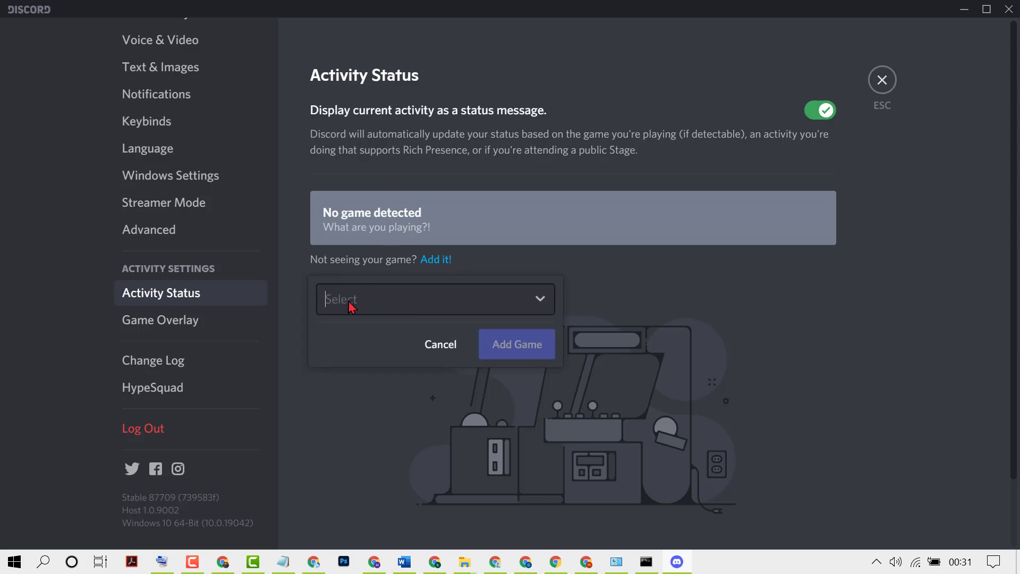
{"action": "mouse_move", "coordinate": [514, 345]}
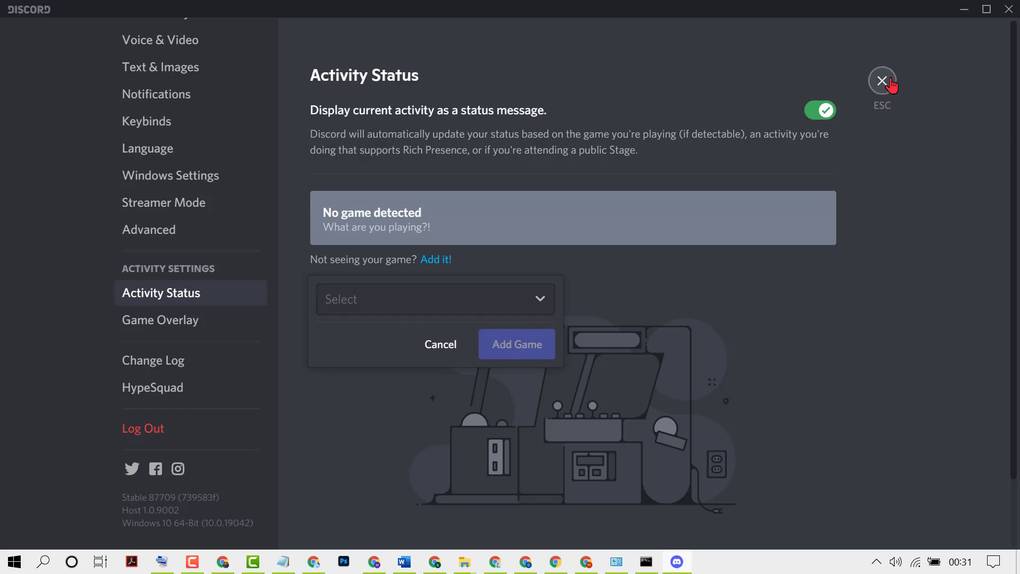
{"action": "left_click", "coordinate": [881, 81]}
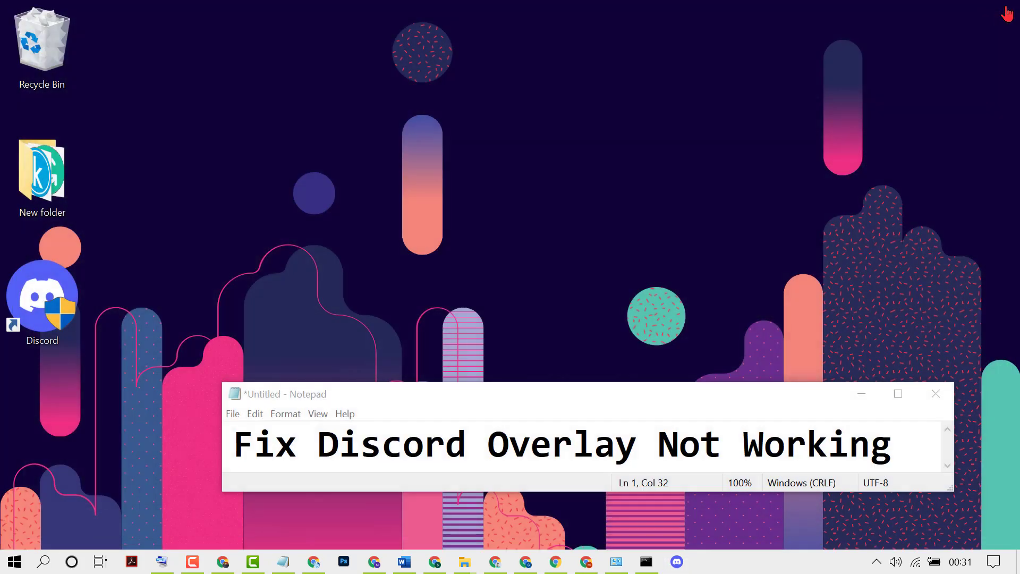